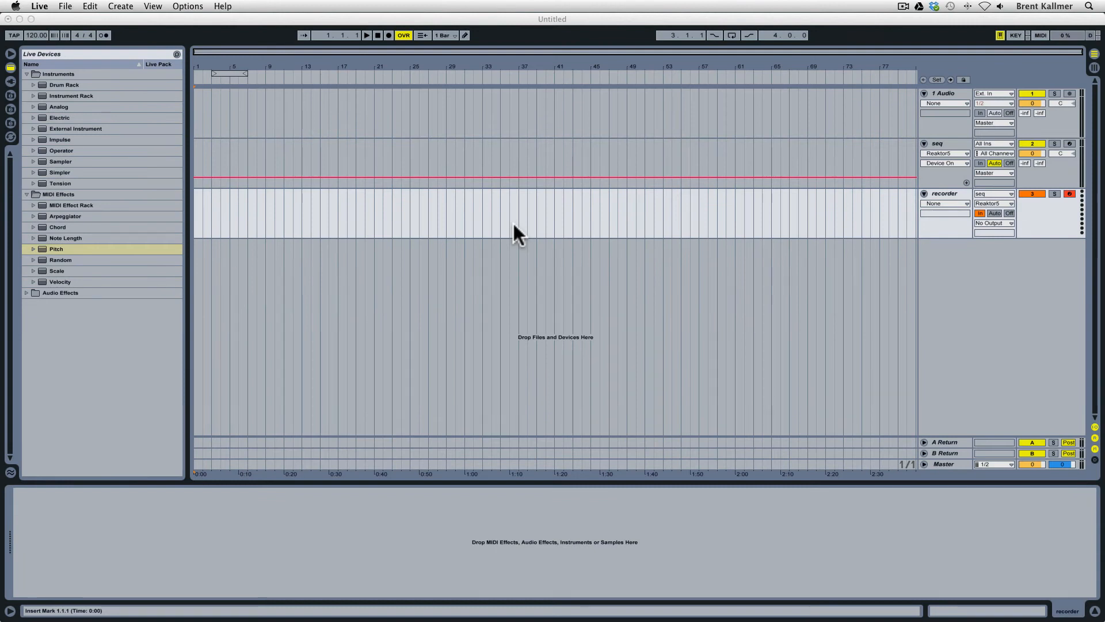
{"action": "mouse_move", "coordinate": [525, 238]}
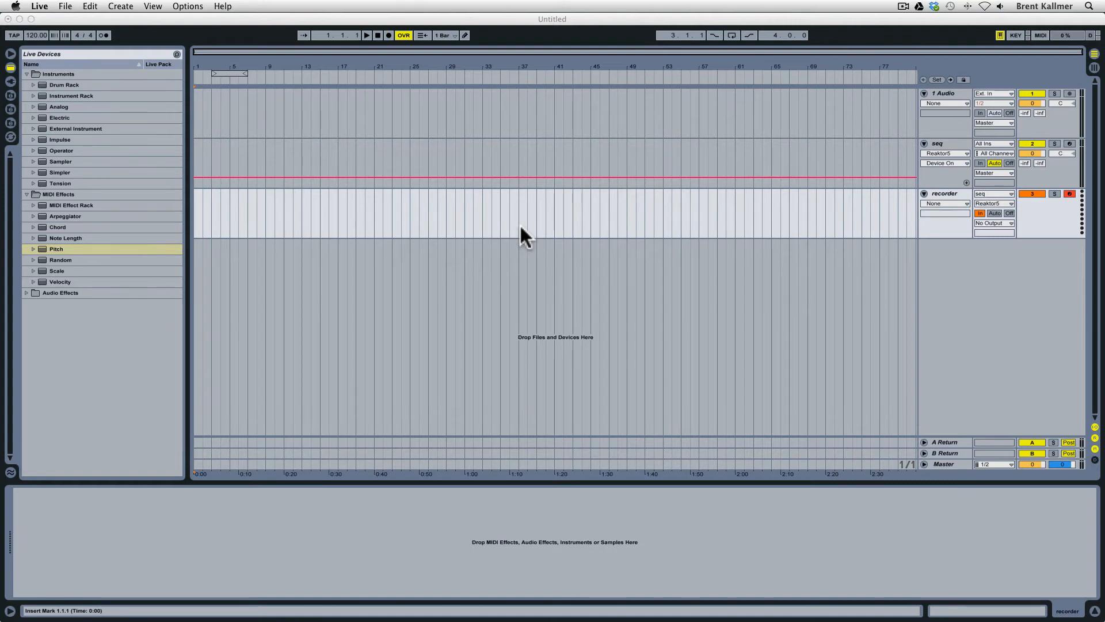
{"action": "mouse_move", "coordinate": [509, 218]}
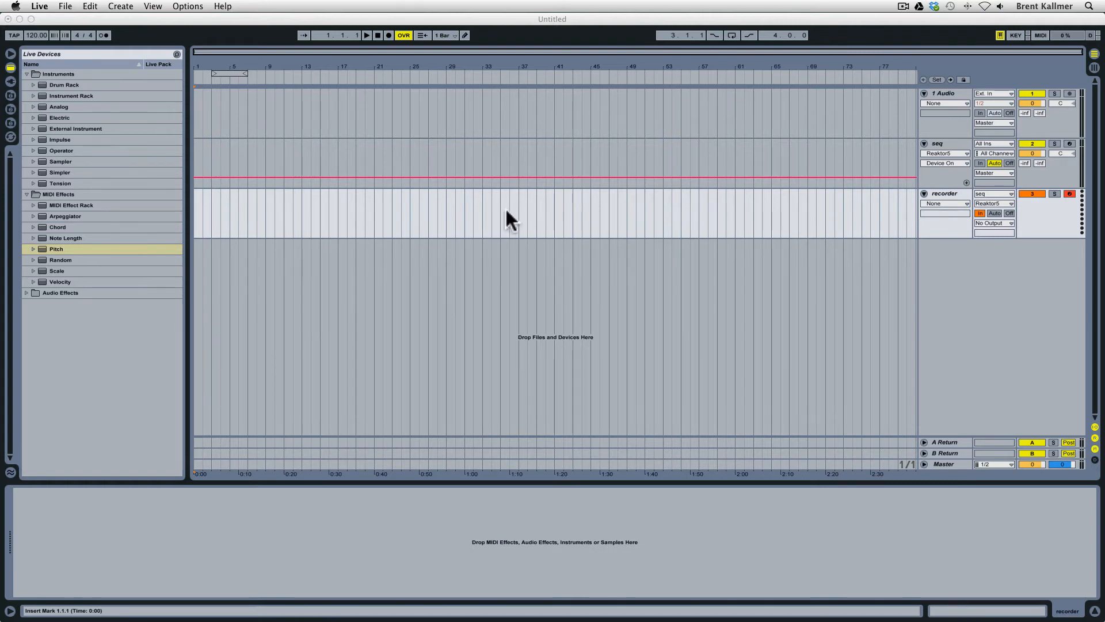
{"action": "mouse_move", "coordinate": [412, 173]}
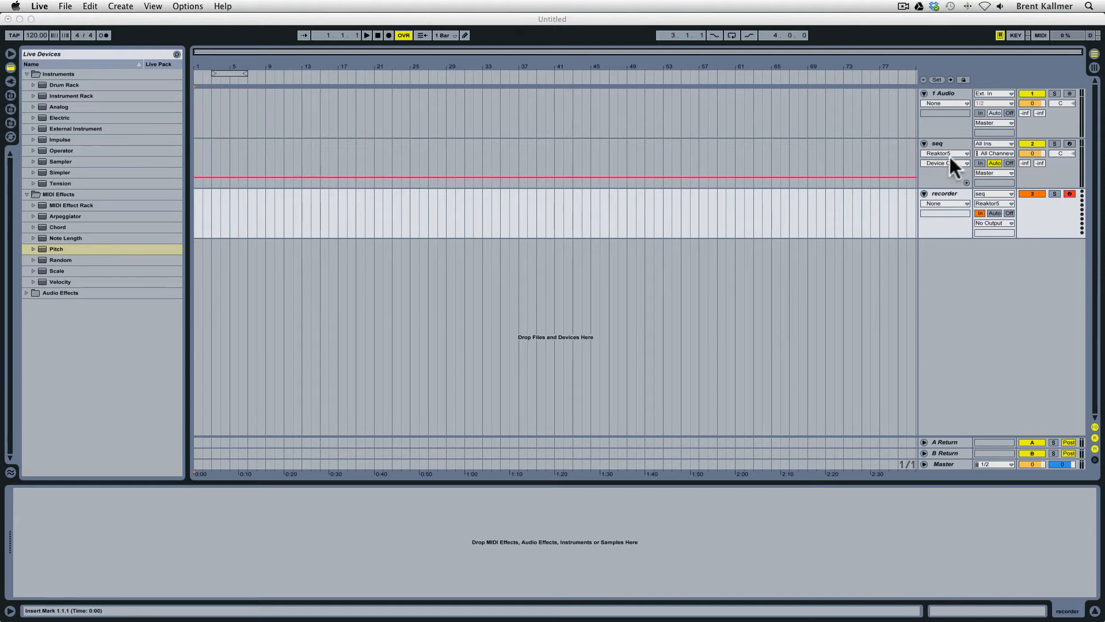
View the seq track's Reaktor5 Life sequencer ensemble, then close its plug-in window.
{"action": "left_click", "coordinate": [944, 143]}
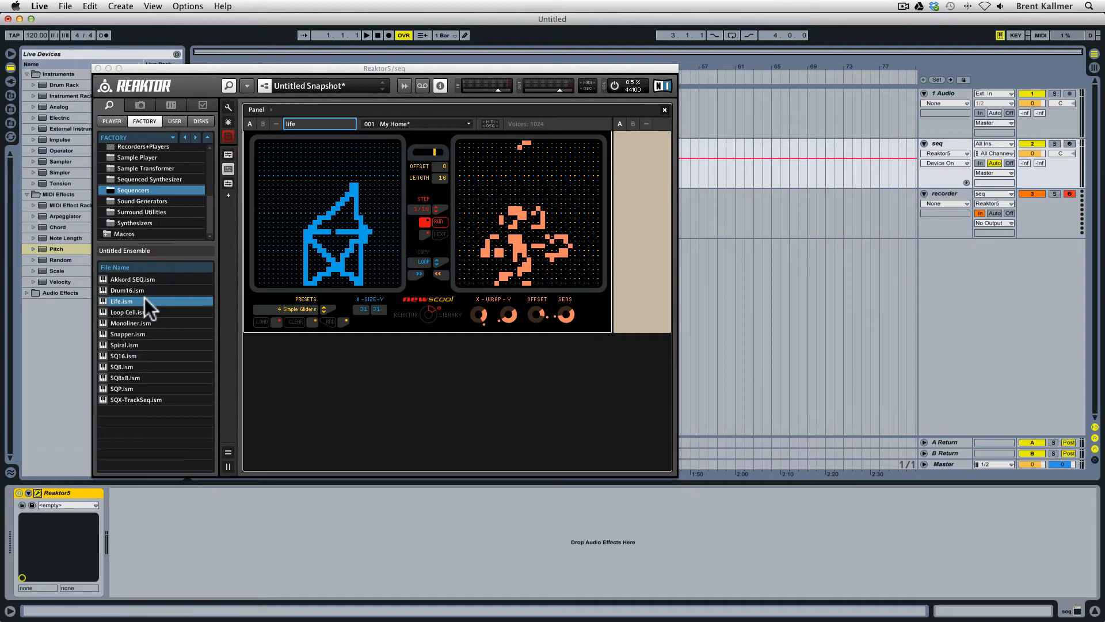
{"action": "mouse_move", "coordinate": [145, 308]}
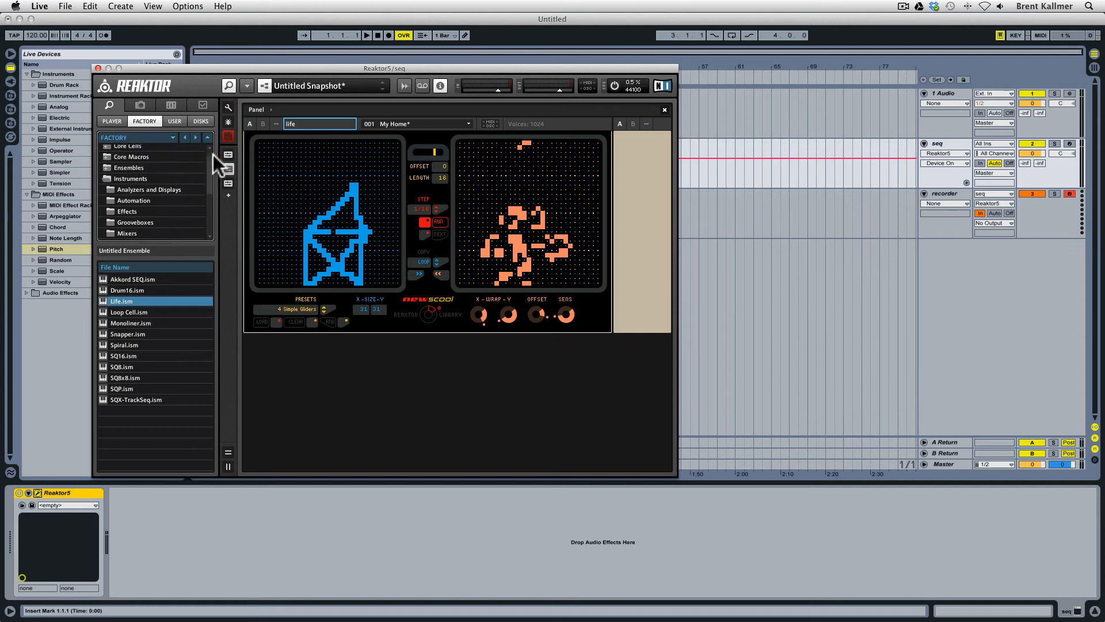
{"action": "mouse_move", "coordinate": [131, 284]}
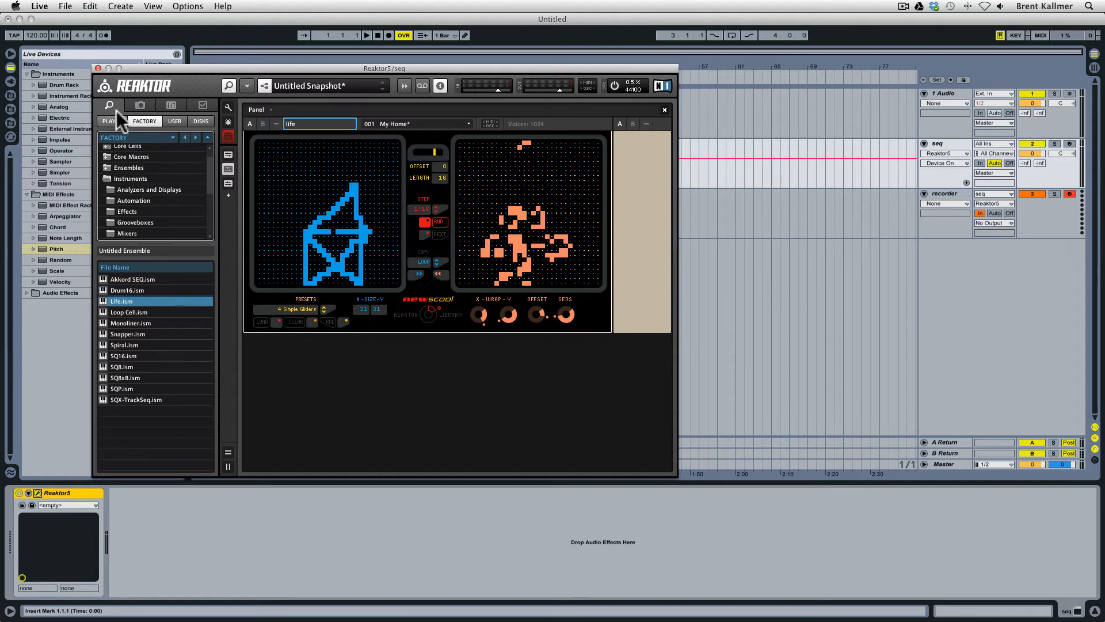
{"action": "left_click", "coordinate": [664, 109]}
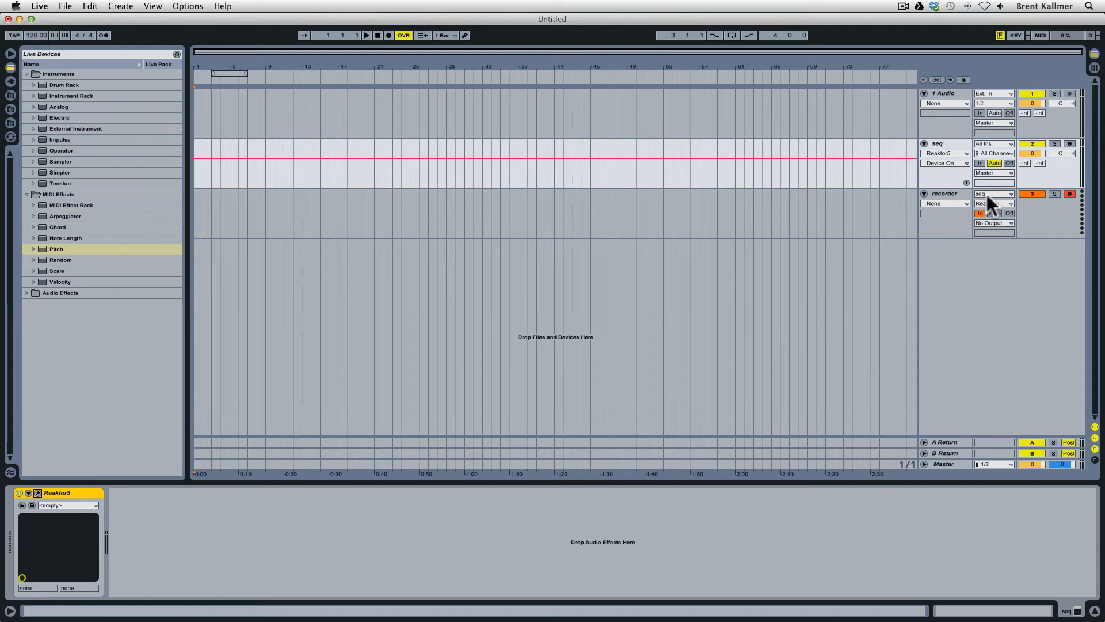
{"action": "key", "text": "tab"}
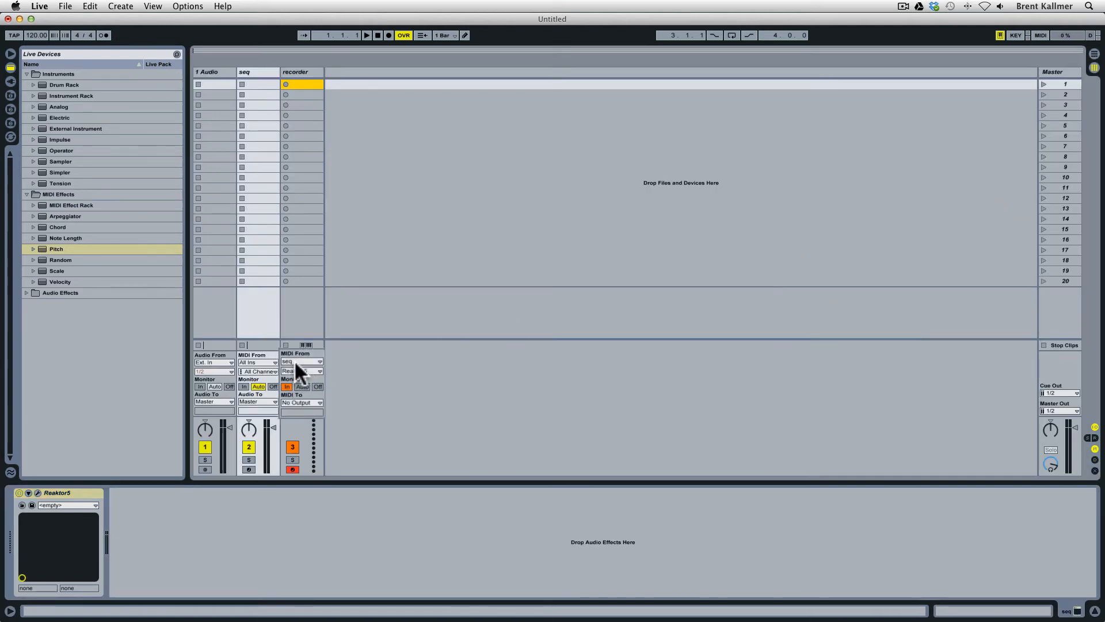
{"action": "left_click", "coordinate": [301, 362]}
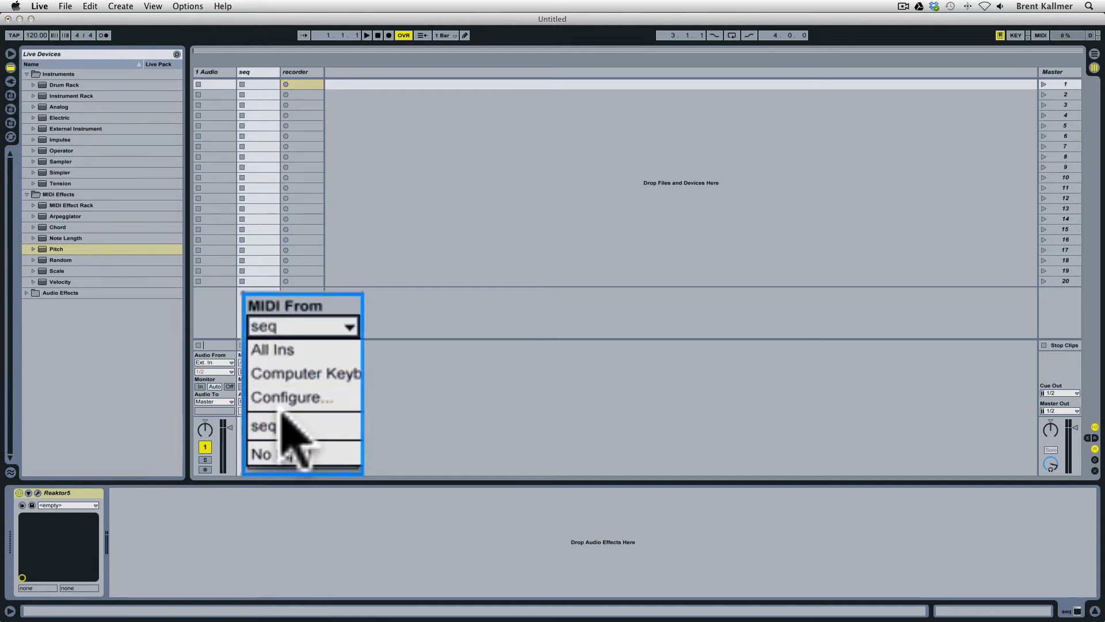
{"action": "left_click", "coordinate": [262, 426]}
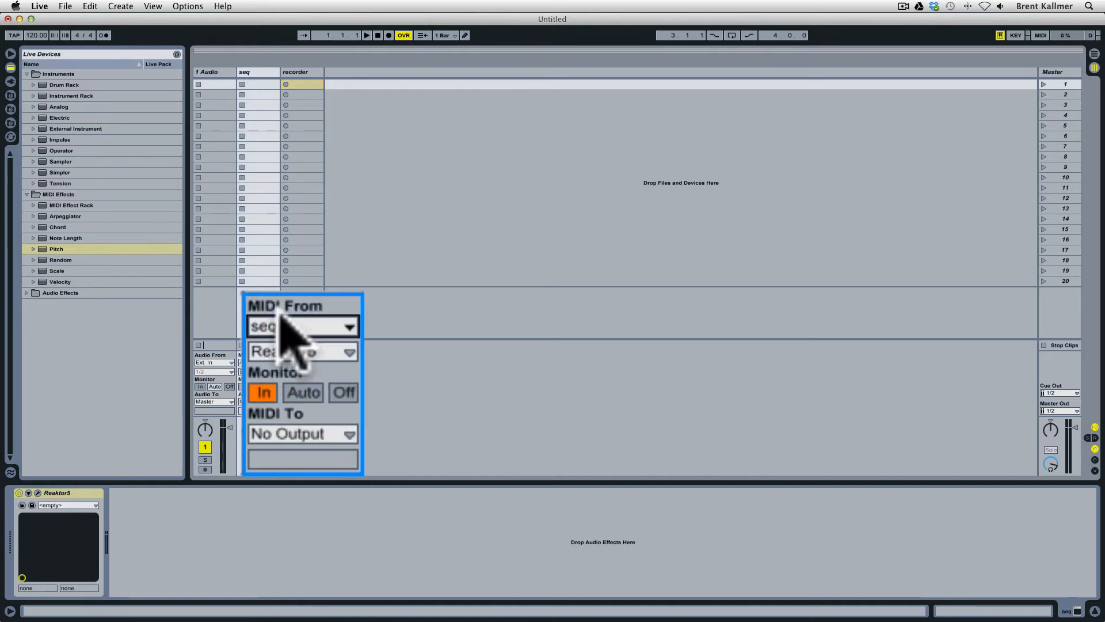
{"action": "left_click", "coordinate": [302, 351]}
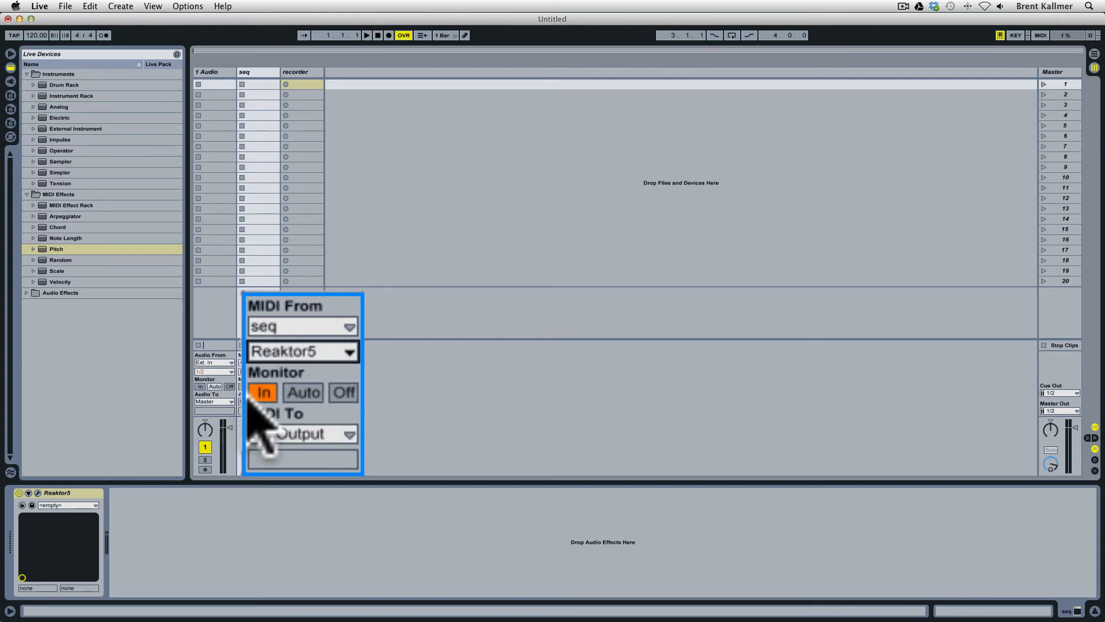
{"action": "left_click", "coordinate": [292, 469]}
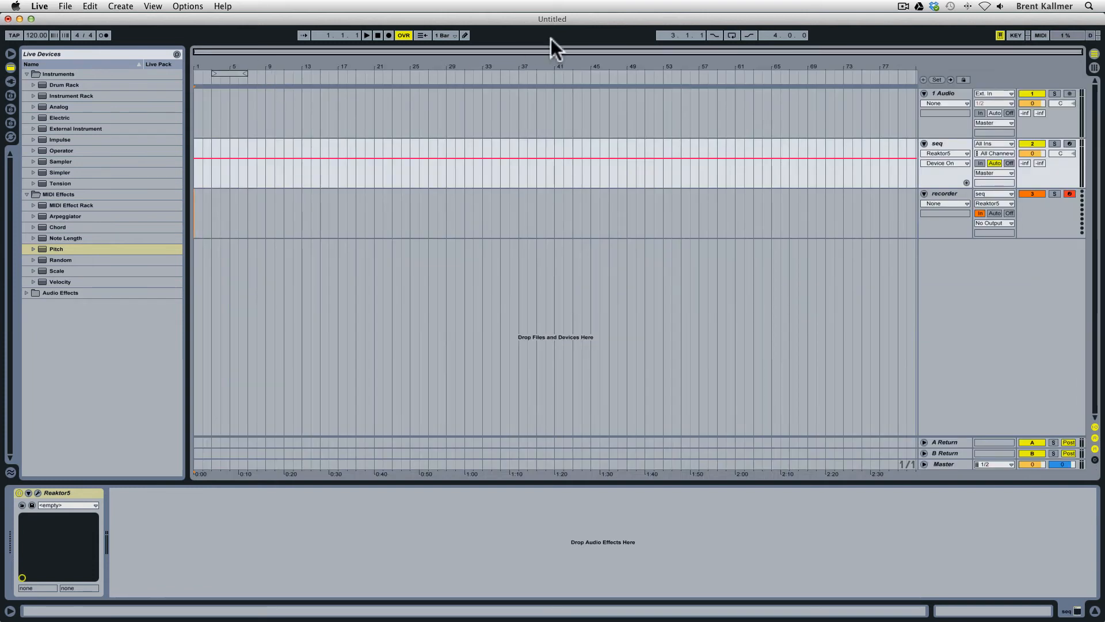
{"action": "mouse_move", "coordinate": [677, 40]}
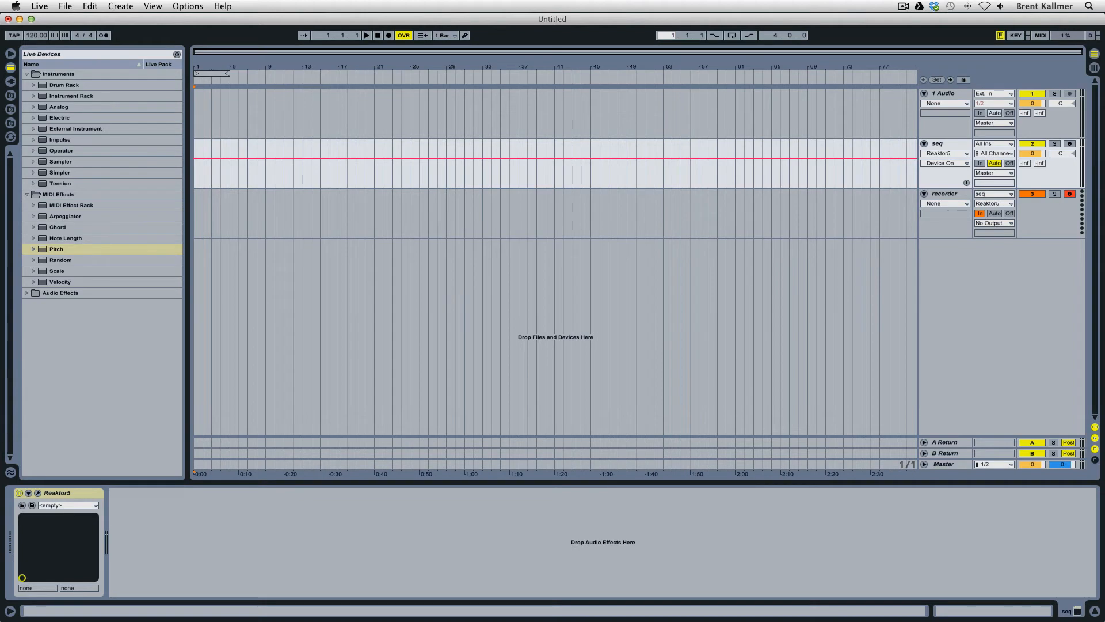
Enable Punch-In and Punch-Out so recording covers only the four-bar region from 1.1.1.
{"action": "left_click", "coordinate": [709, 35]}
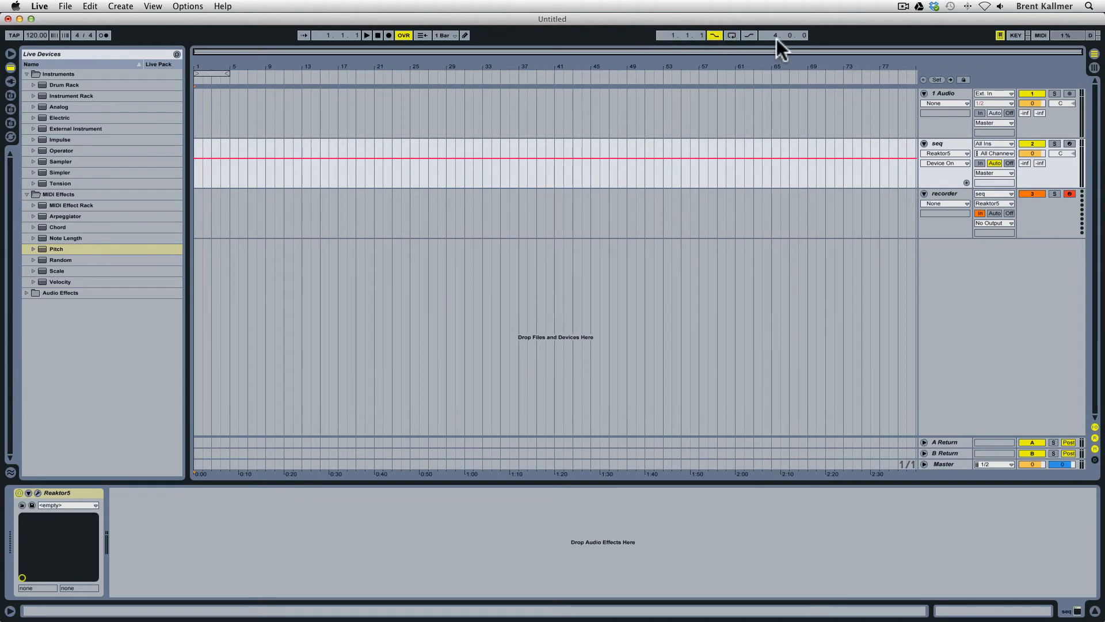
{"action": "left_click", "coordinate": [752, 34]}
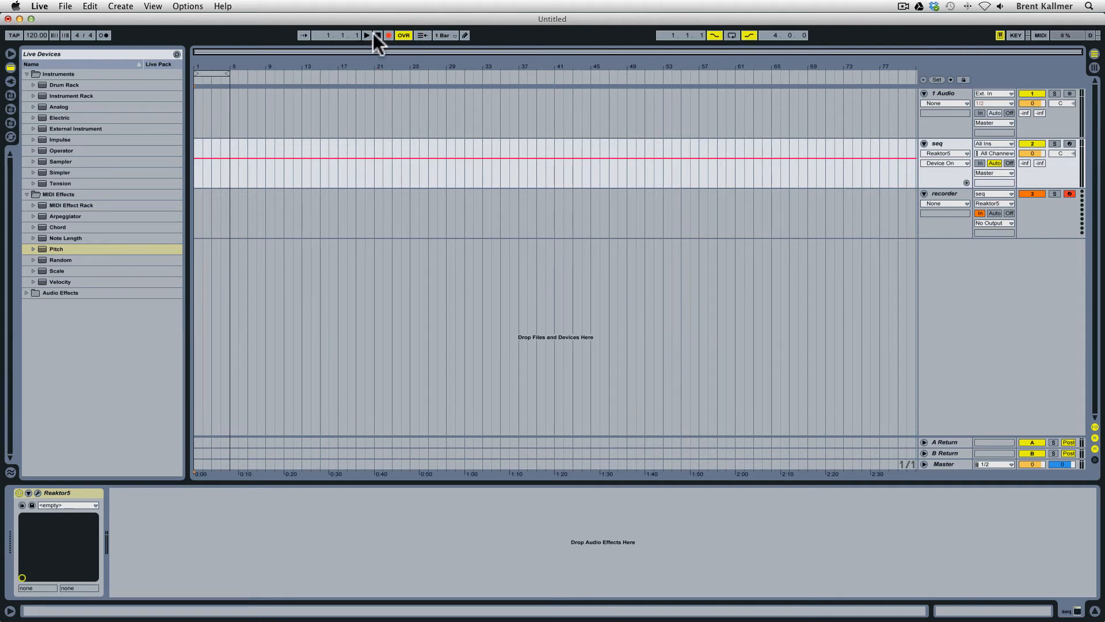
Record one four-bar take of the seq MIDI onto the recorder track, then stop and disarm recording.
{"action": "left_click", "coordinate": [370, 36]}
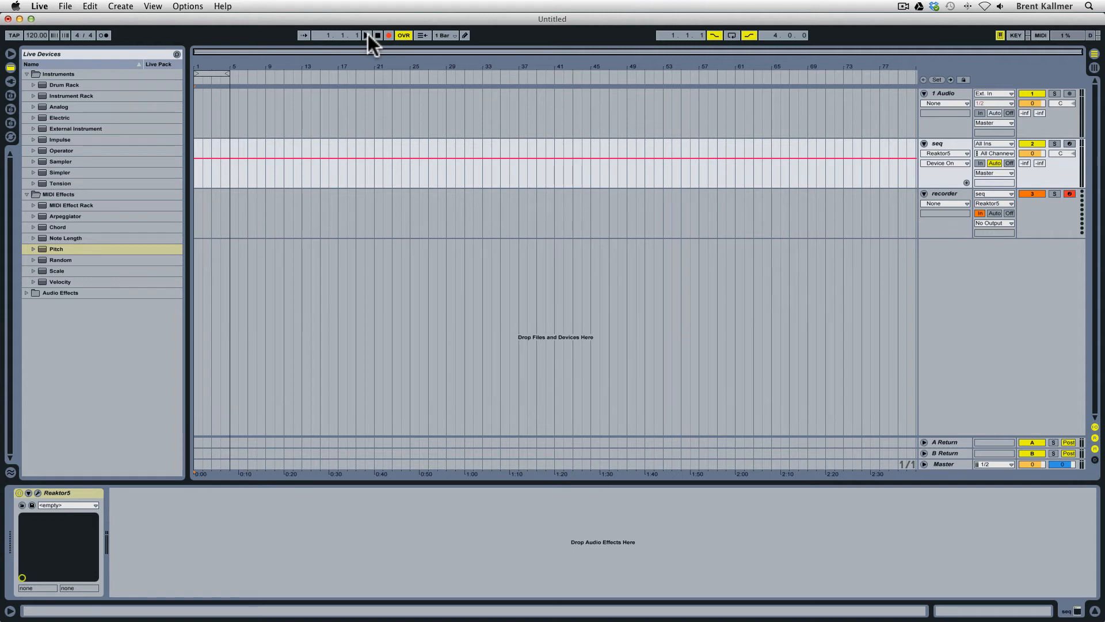
{"action": "left_click", "coordinate": [367, 34]}
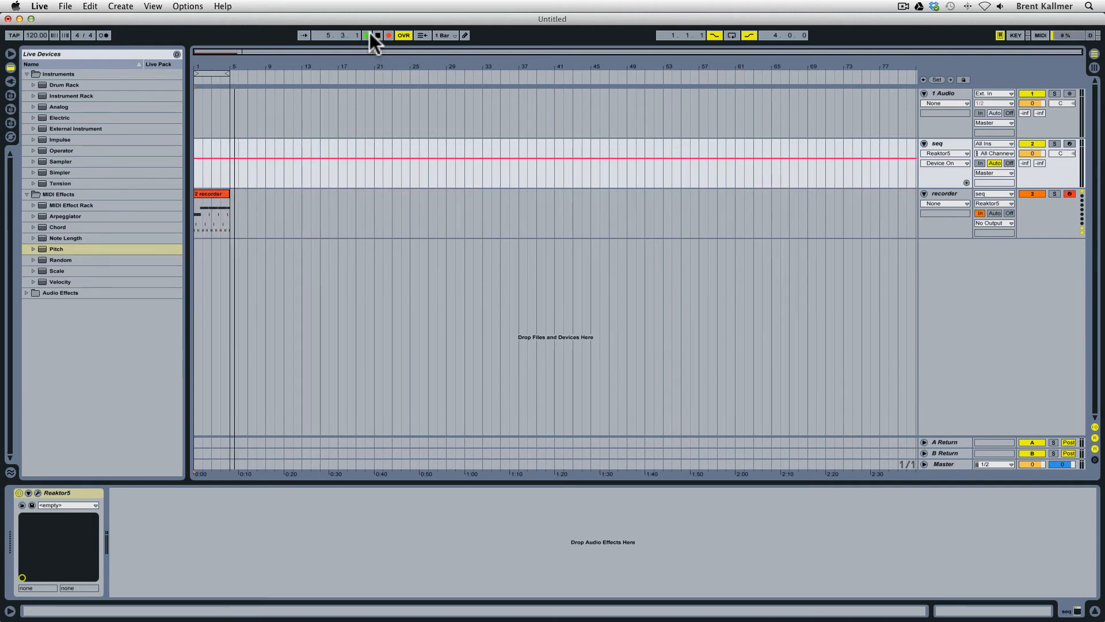
{"action": "left_click", "coordinate": [378, 35]}
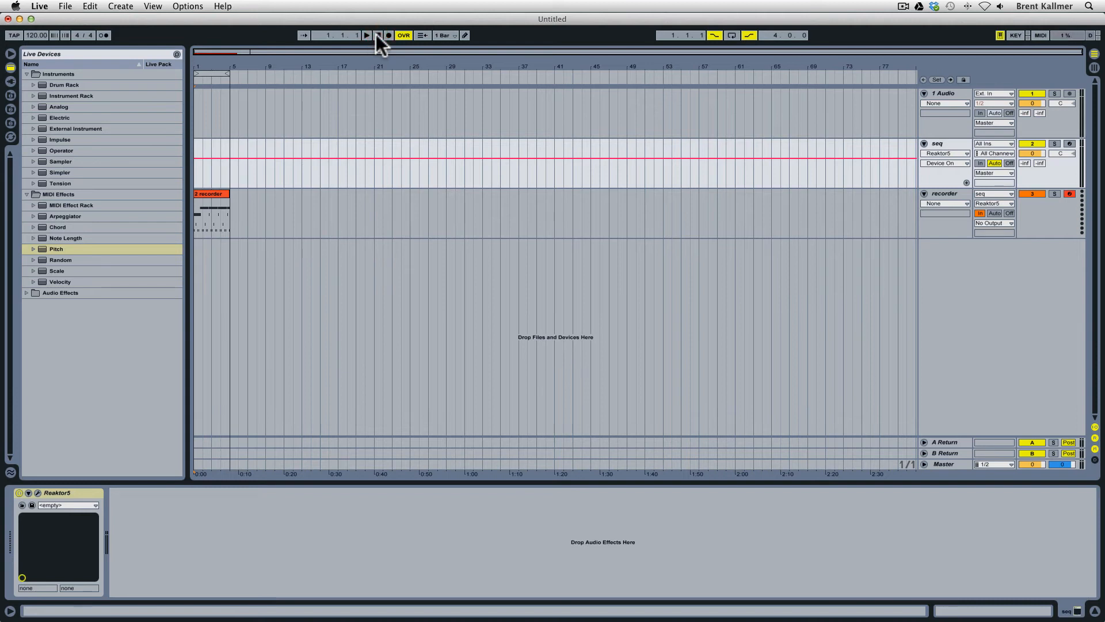
{"action": "left_click", "coordinate": [368, 35]}
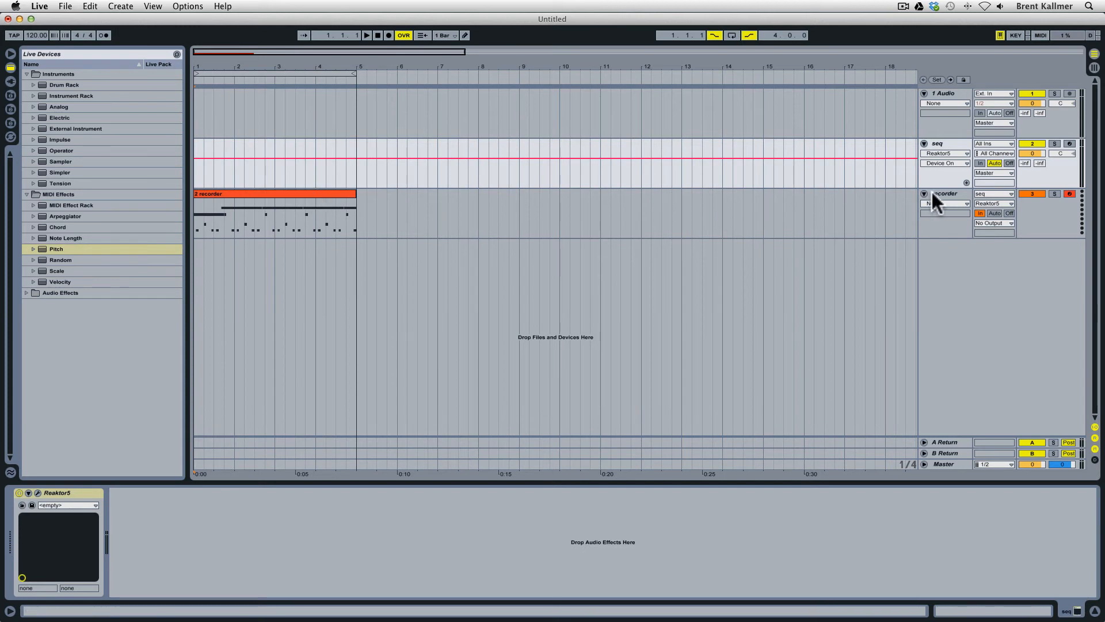
Create a MIDI track with Drum Rack Kit-GranularStretch and move the recorded clip onto it.
{"action": "left_click", "coordinate": [946, 193]}
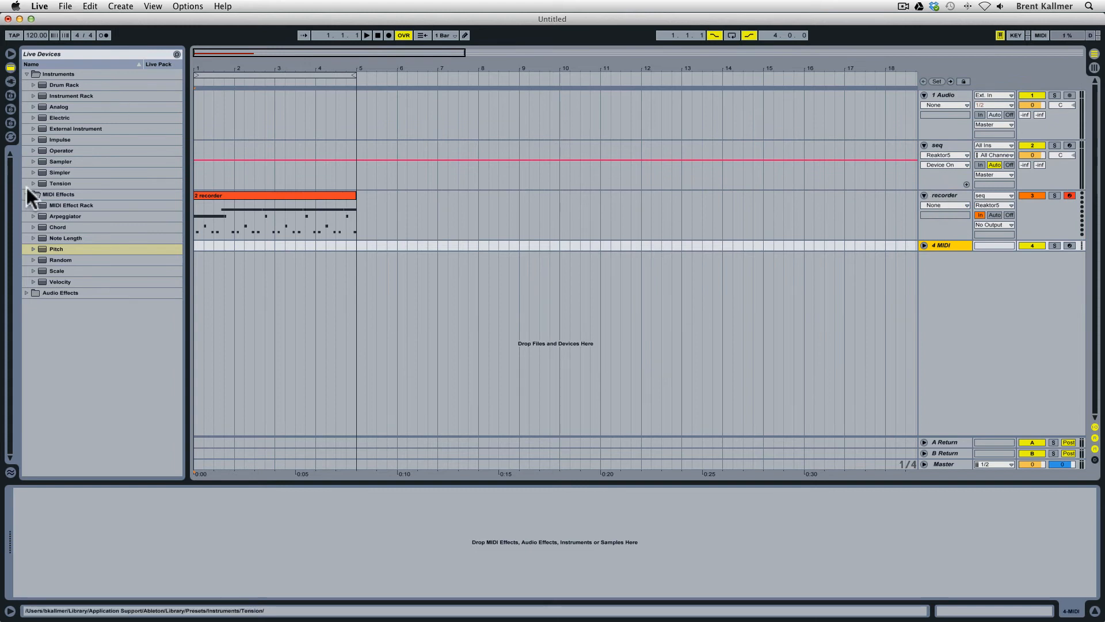
{"action": "left_click", "coordinate": [32, 86]}
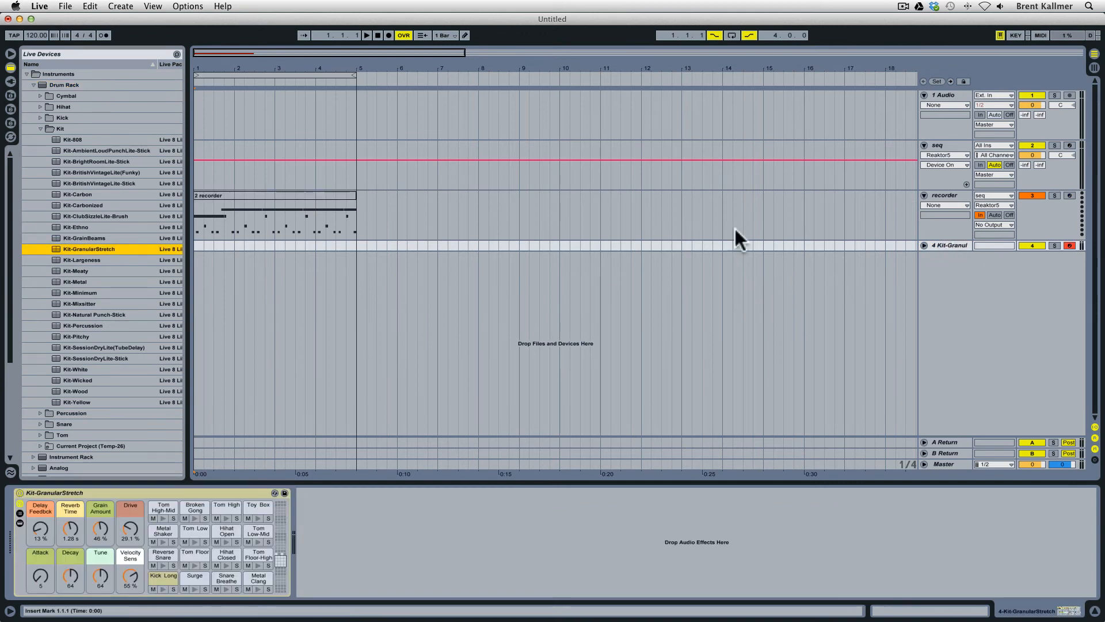
{"action": "left_click", "coordinate": [276, 205]}
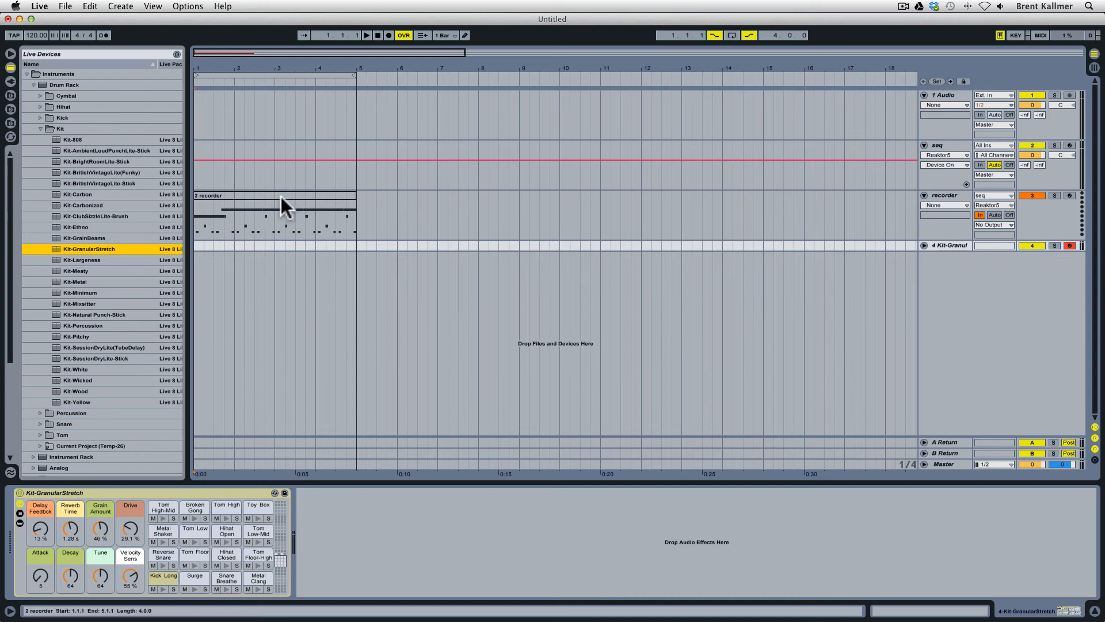
{"action": "left_click_drag", "start_coordinate": [282, 201], "coordinate": [275, 245]}
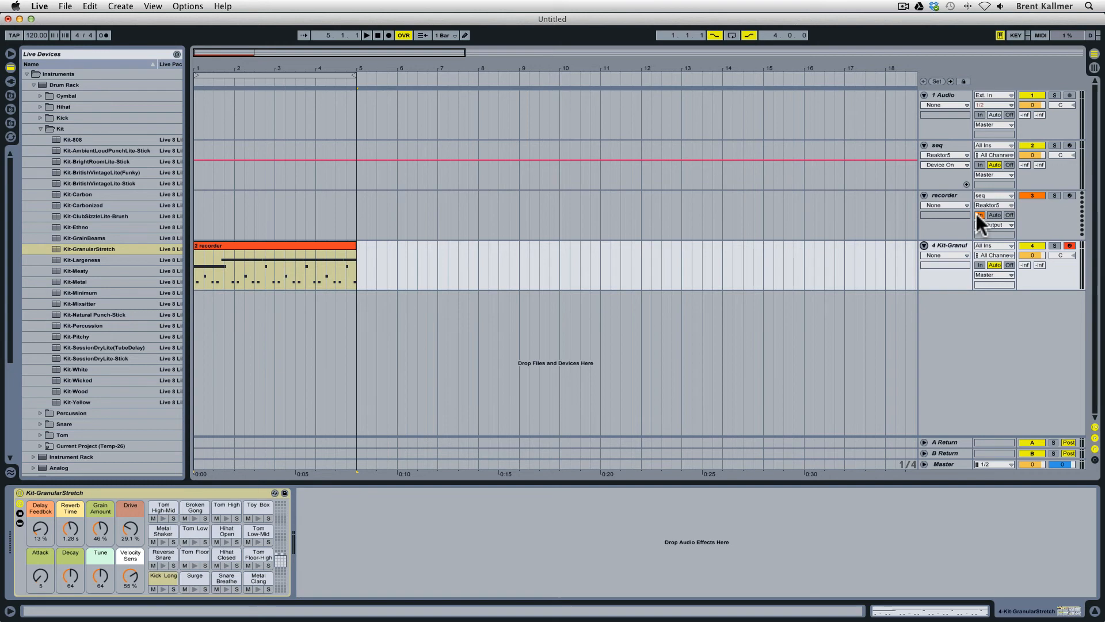
{"action": "left_click", "coordinate": [981, 214]}
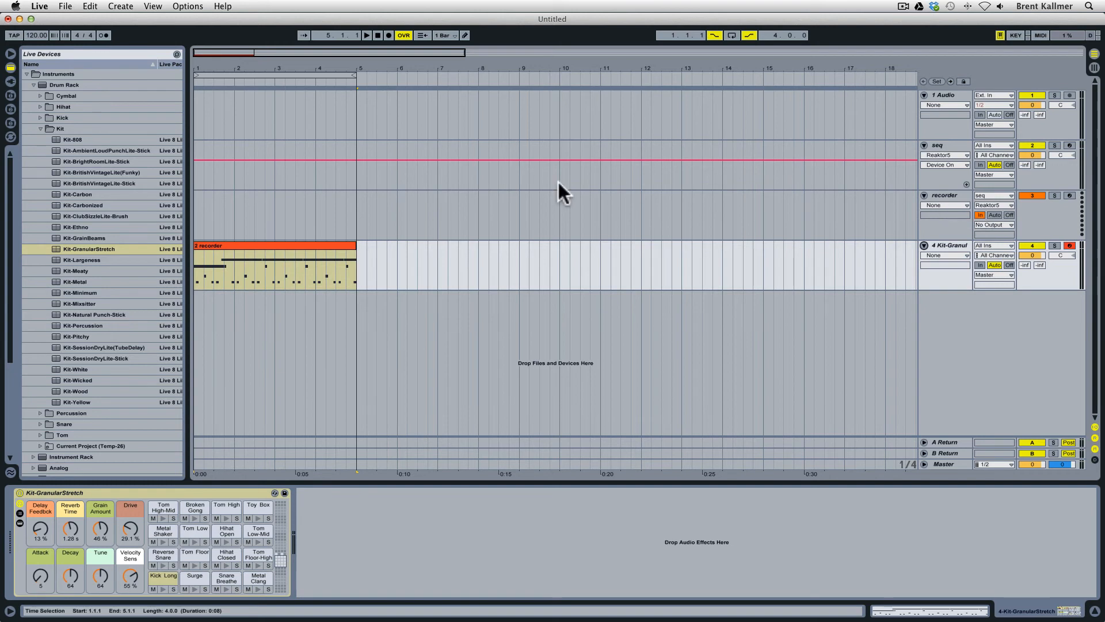
{"action": "mouse_move", "coordinate": [937, 203]}
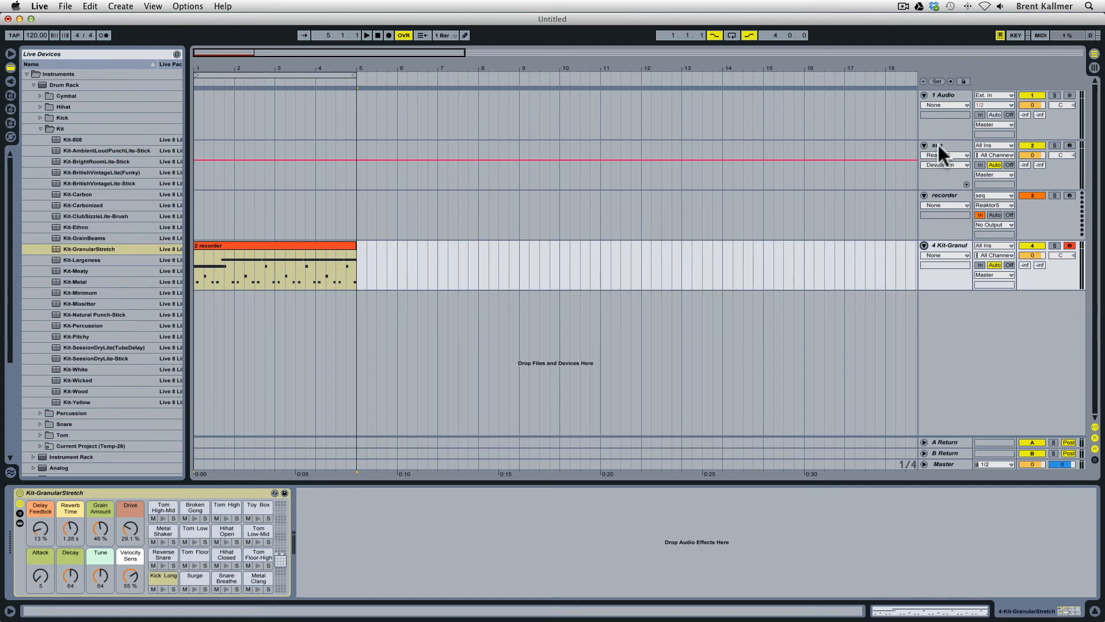
Select the moved clip on the Kit-GranularStretch track and start playback.
{"action": "left_click", "coordinate": [938, 145]}
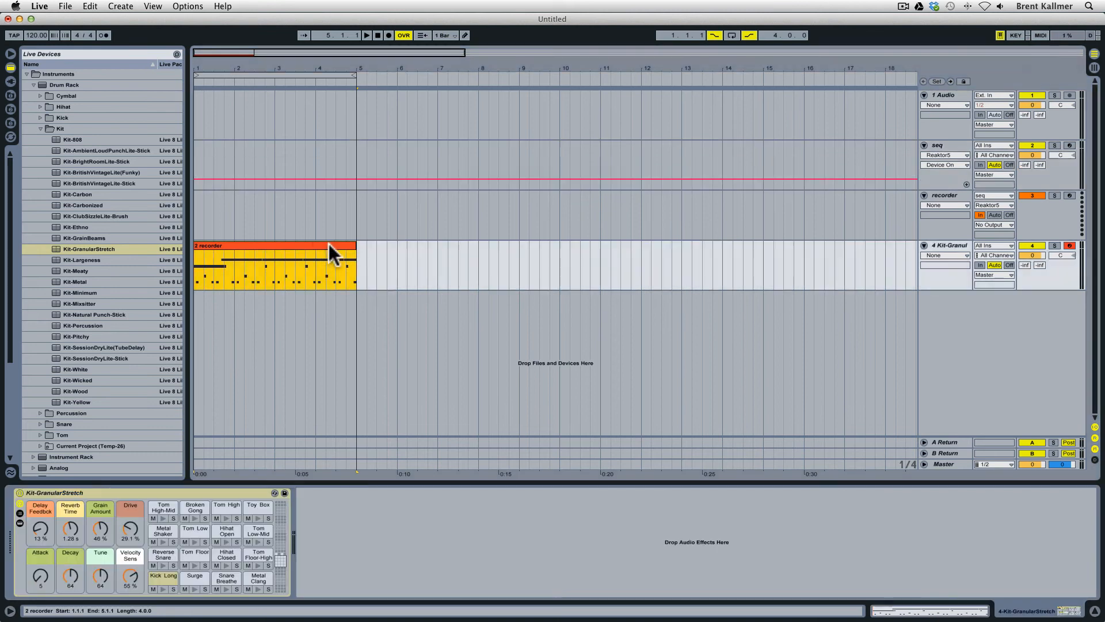
{"action": "left_click", "coordinate": [380, 256]}
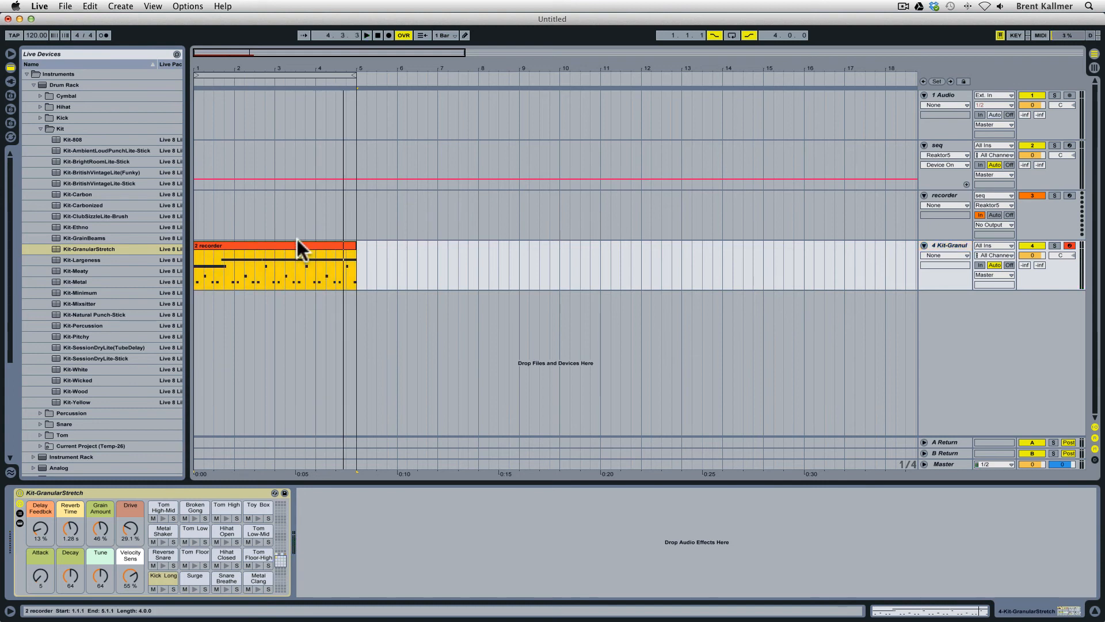
{"action": "double_click", "coordinate": [274, 267]}
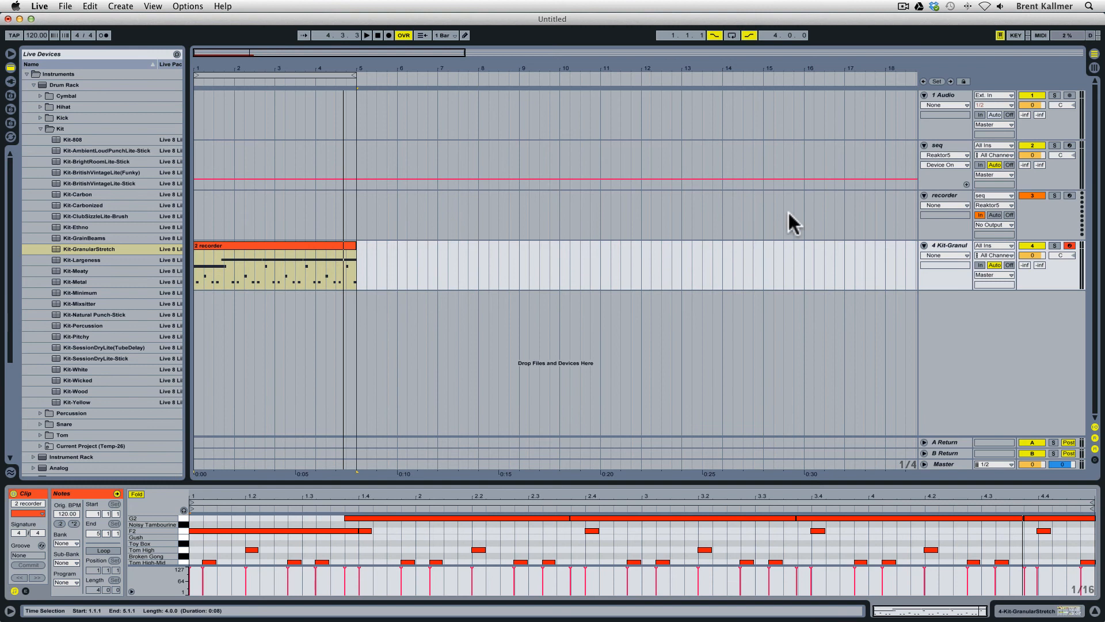
{"action": "left_click", "coordinate": [937, 145]}
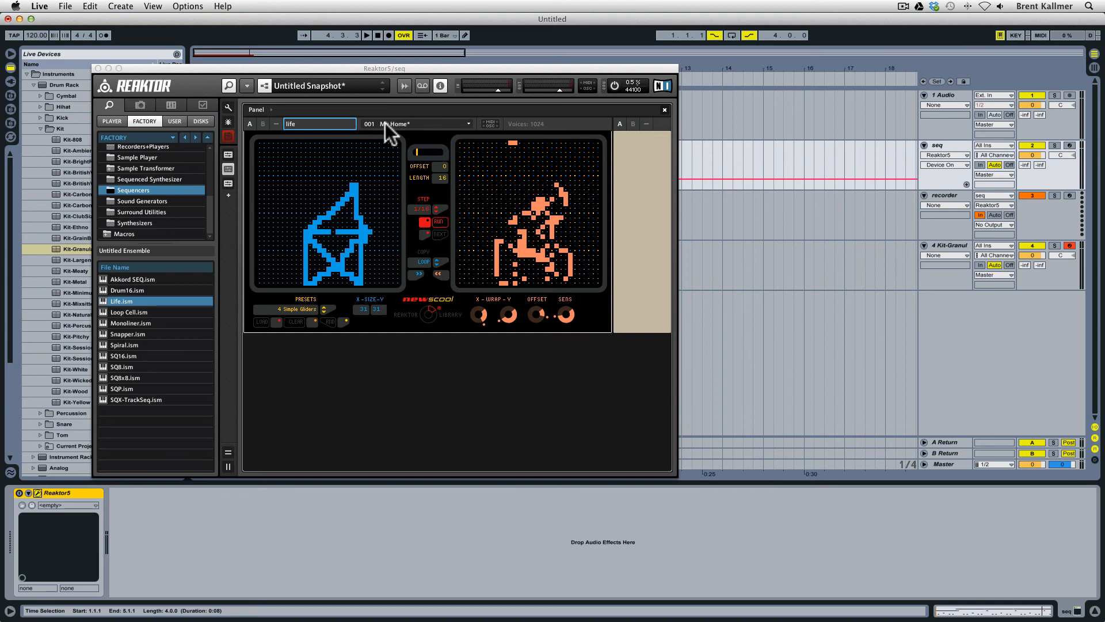
{"action": "mouse_move", "coordinate": [937, 292]}
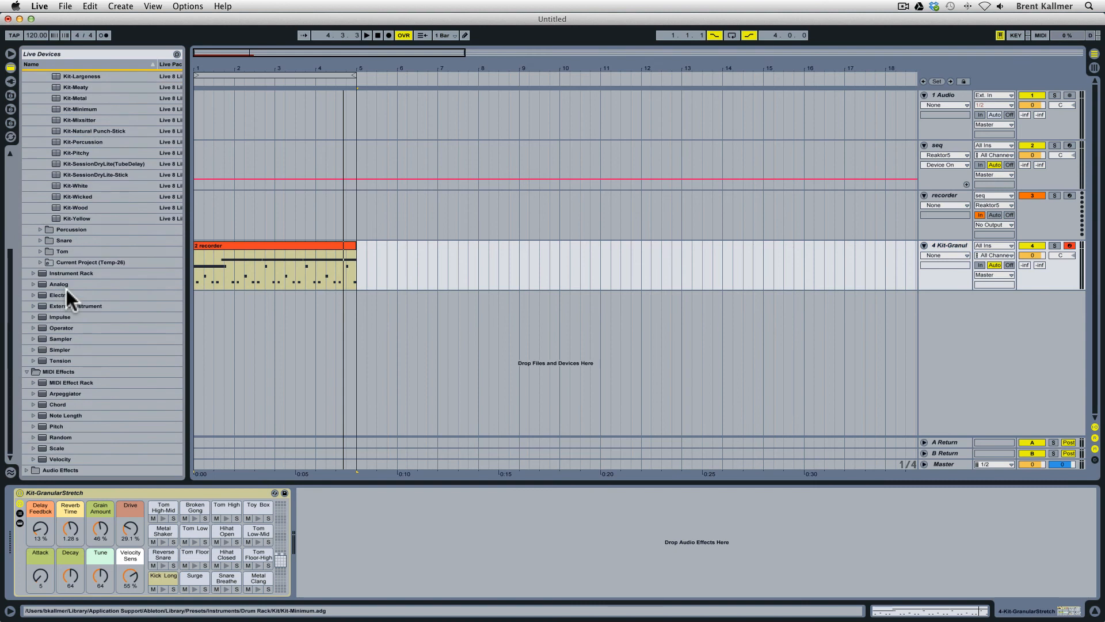
Add a Pitch MIDI effect at +12 st before the kit and show the clip's notes on named drum pads.
{"action": "left_click", "coordinate": [55, 426]}
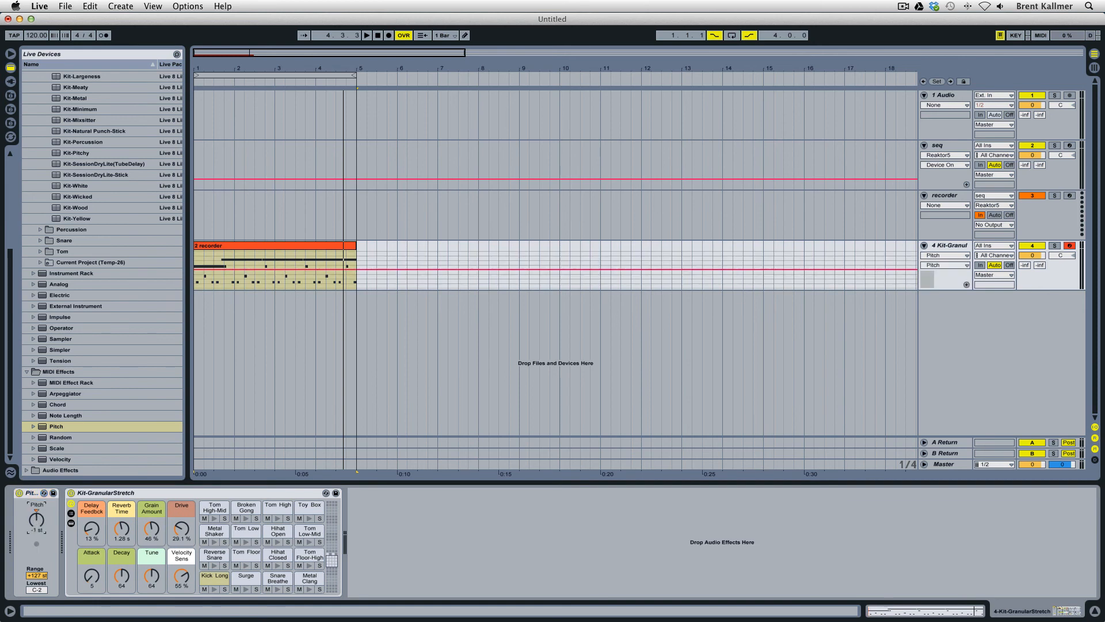
{"action": "left_click_drag", "start_coordinate": [36, 518], "coordinate": [35, 535]}
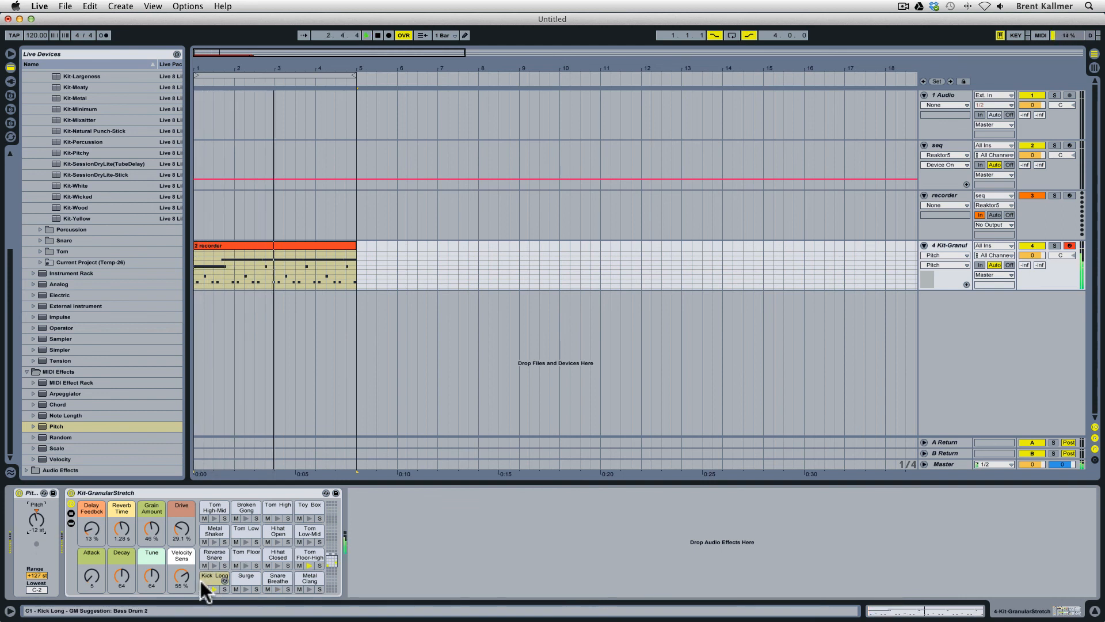
{"action": "left_click", "coordinate": [366, 35]}
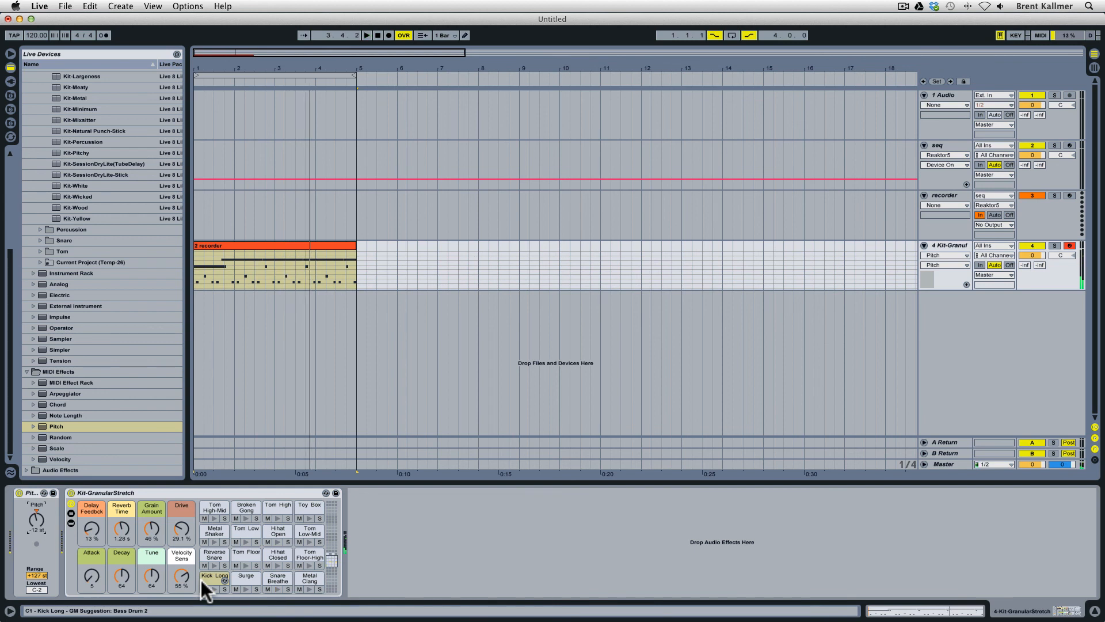
{"action": "double_click", "coordinate": [216, 250]}
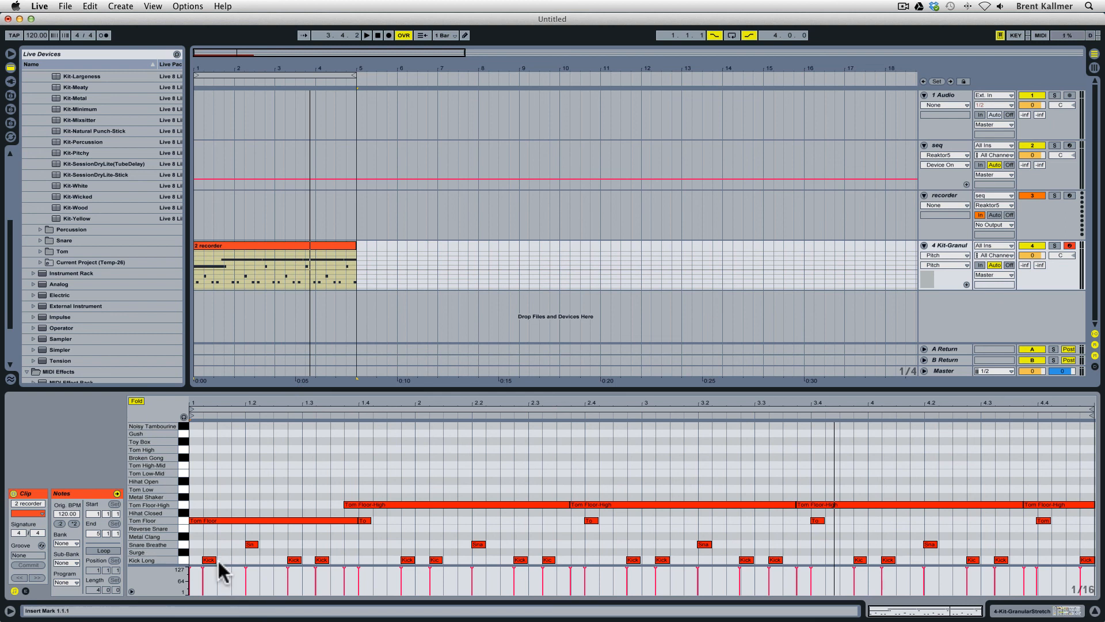
Play the clip to hear the transposed GranularStretch drum pattern.
{"action": "left_click", "coordinate": [203, 560]}
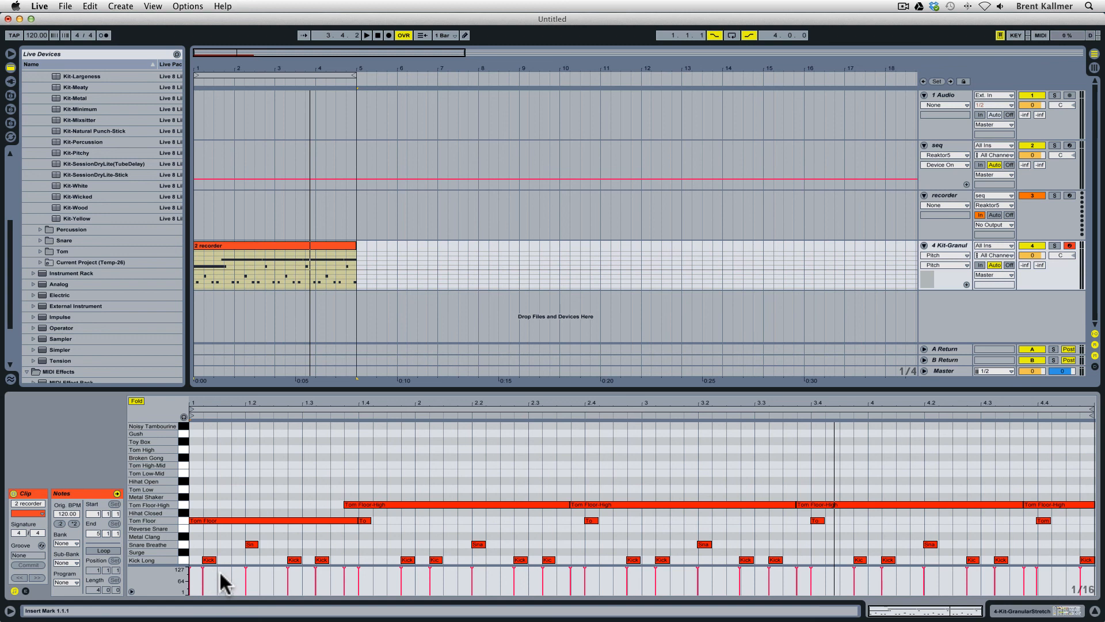
{"action": "mouse_move", "coordinate": [223, 585]}
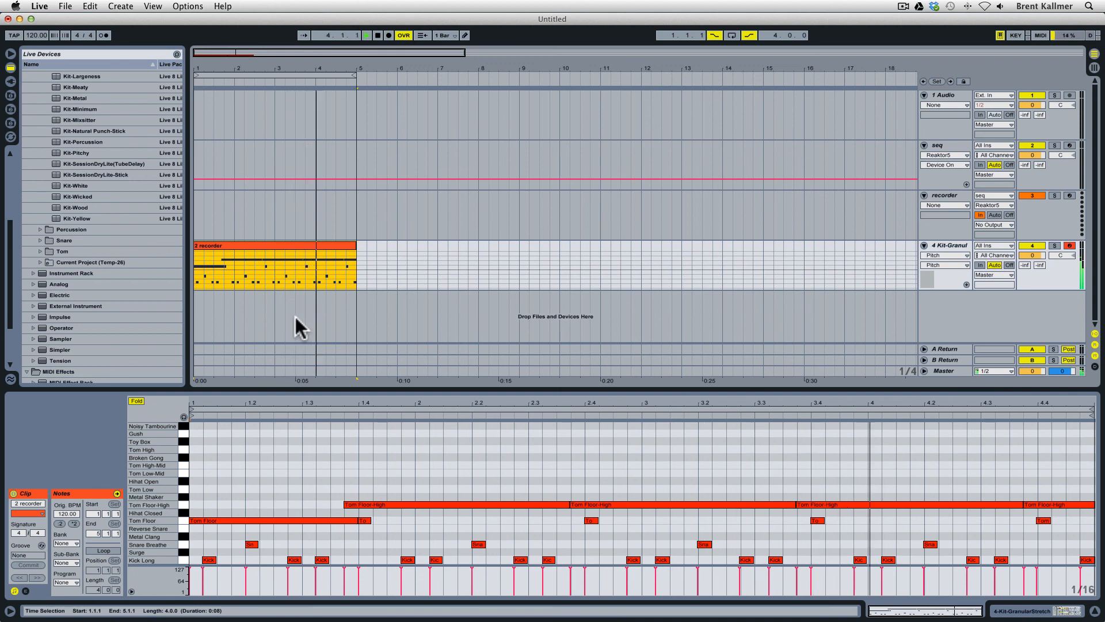
{"action": "left_click", "coordinate": [366, 36]}
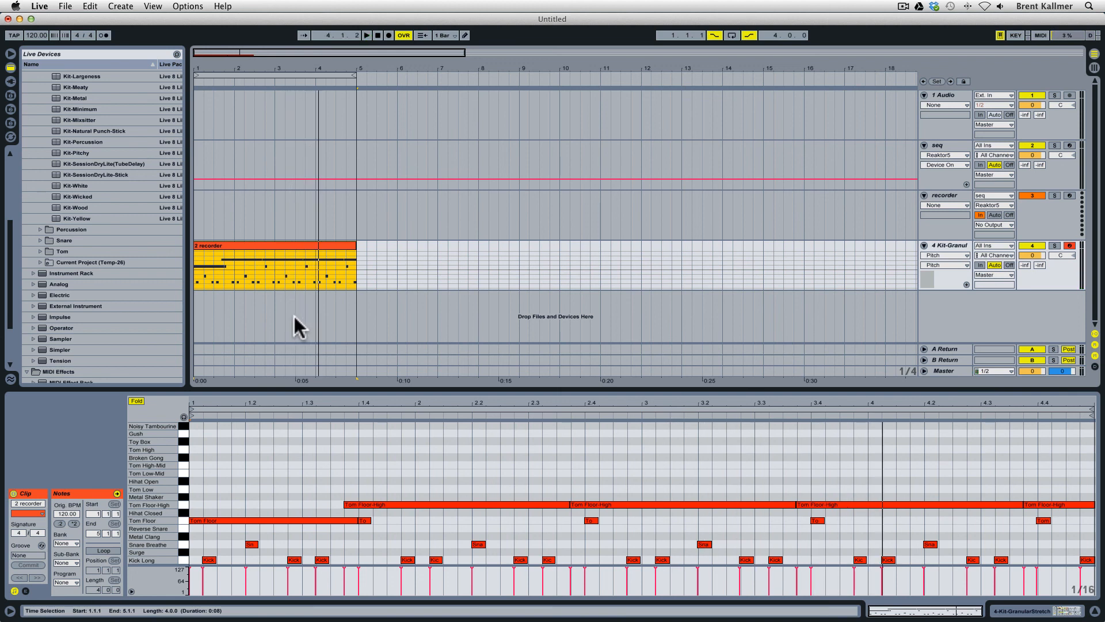